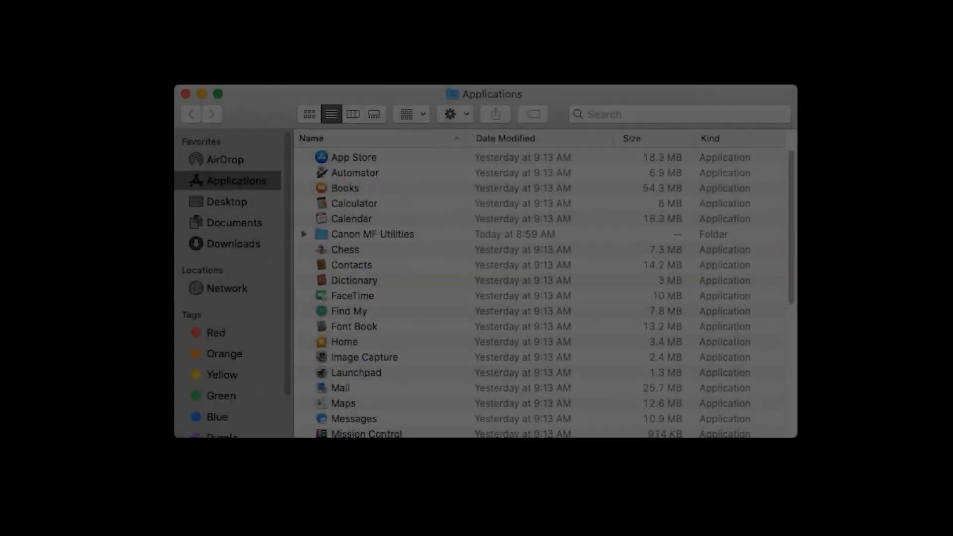
- Search Canon Support for 'imageCLASS MF2', open the MF264dw page, and view Drivers & Downloads
click(373, 234)
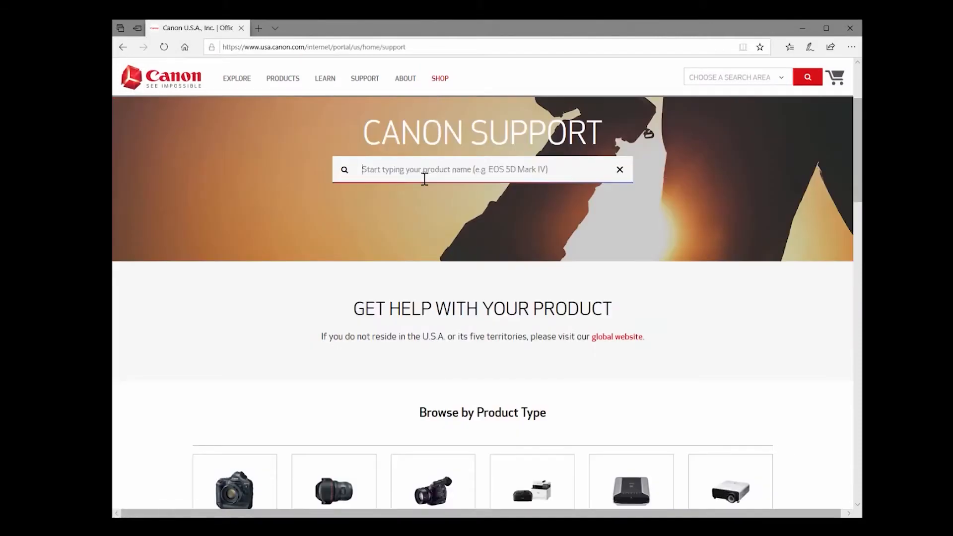
text(i)
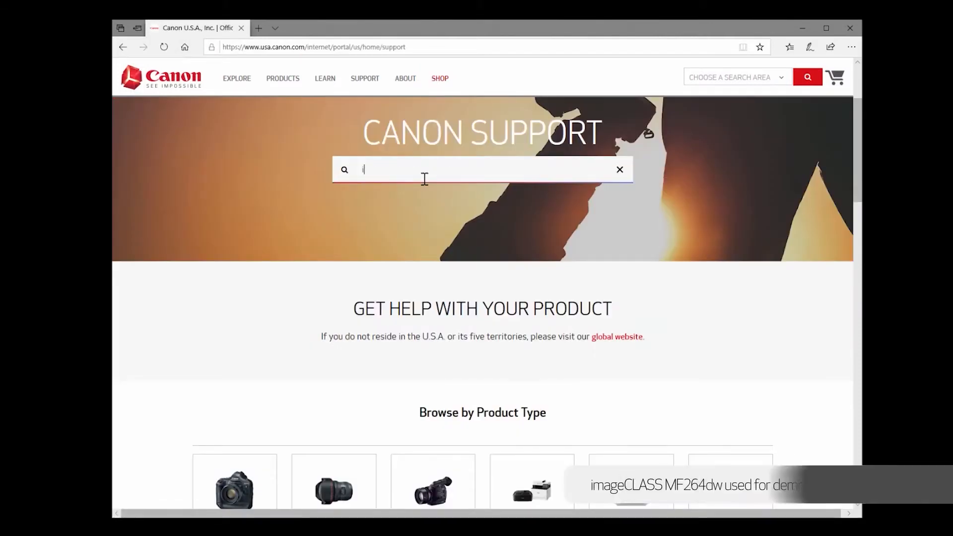
text(imageCLASS MF264)
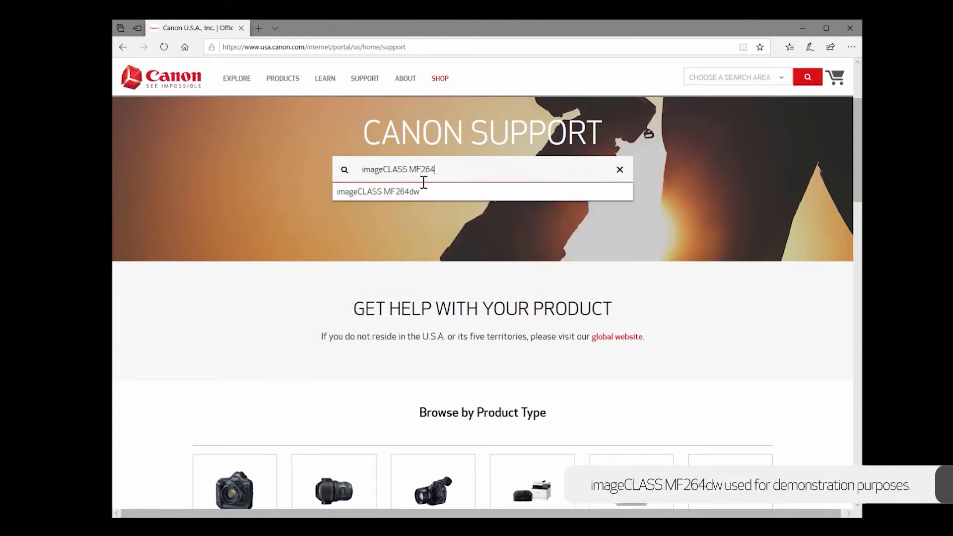
click(378, 190)
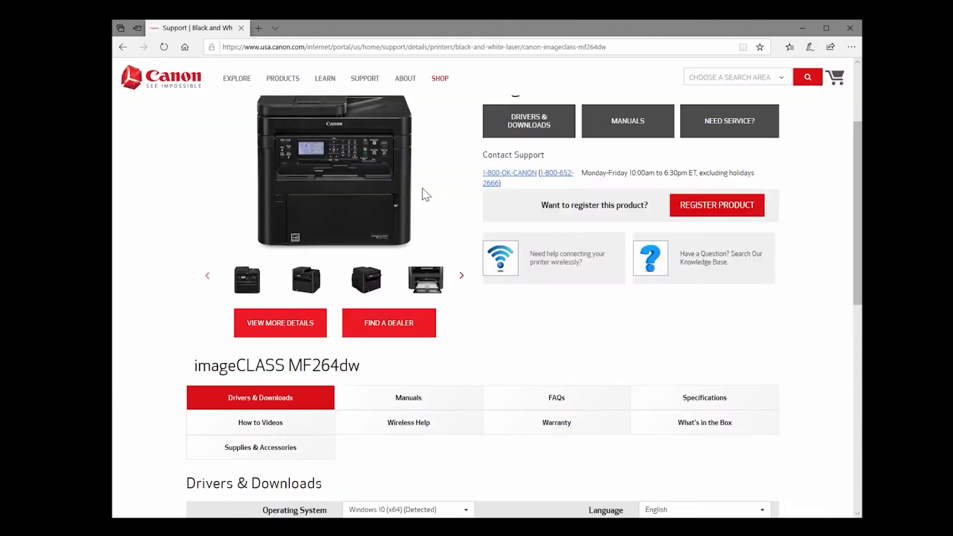
mouse_move(528, 121)
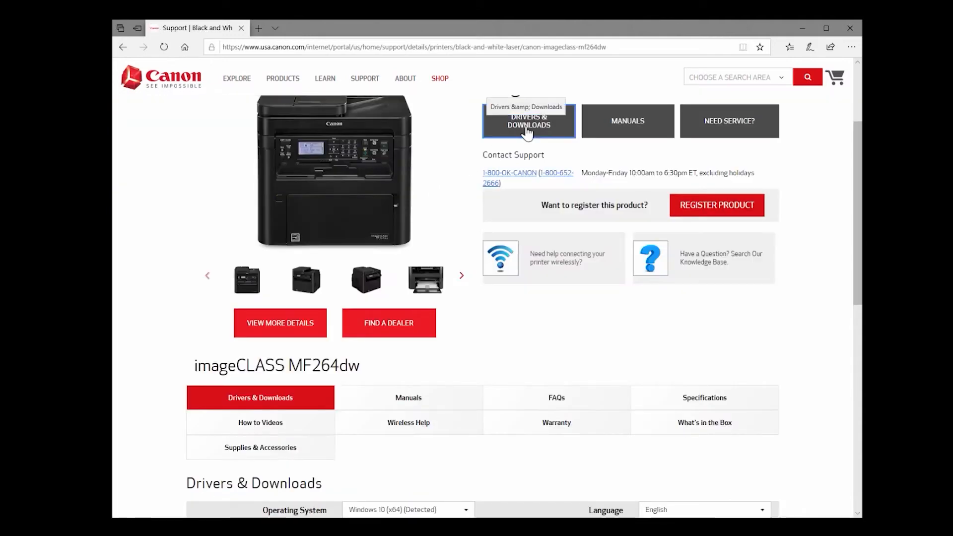
click(528, 121)
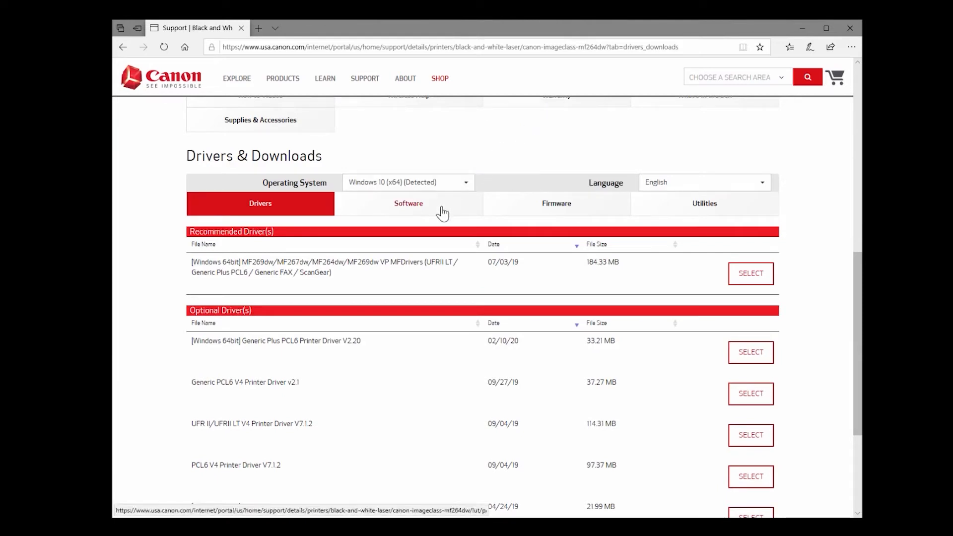
click(408, 203)
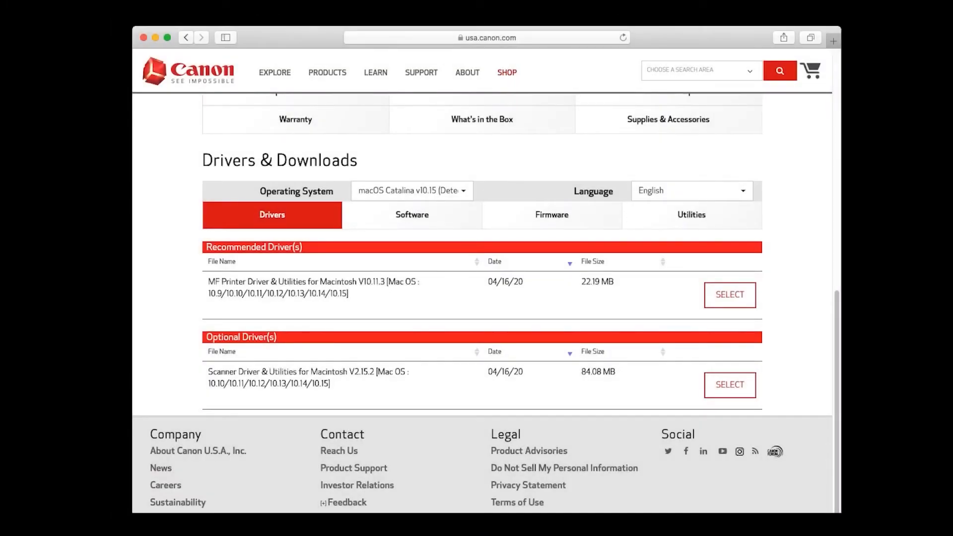
mouse_move(729, 385)
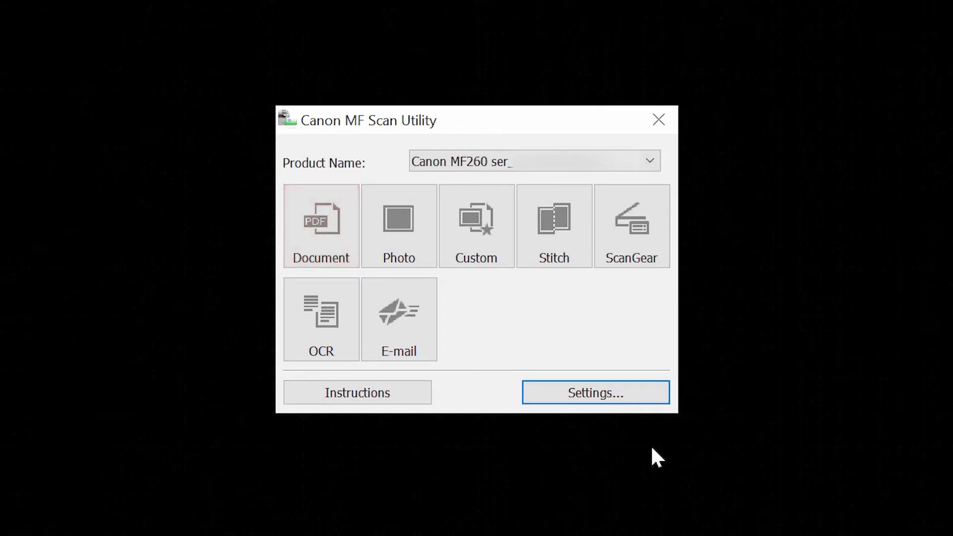
click(398, 225)
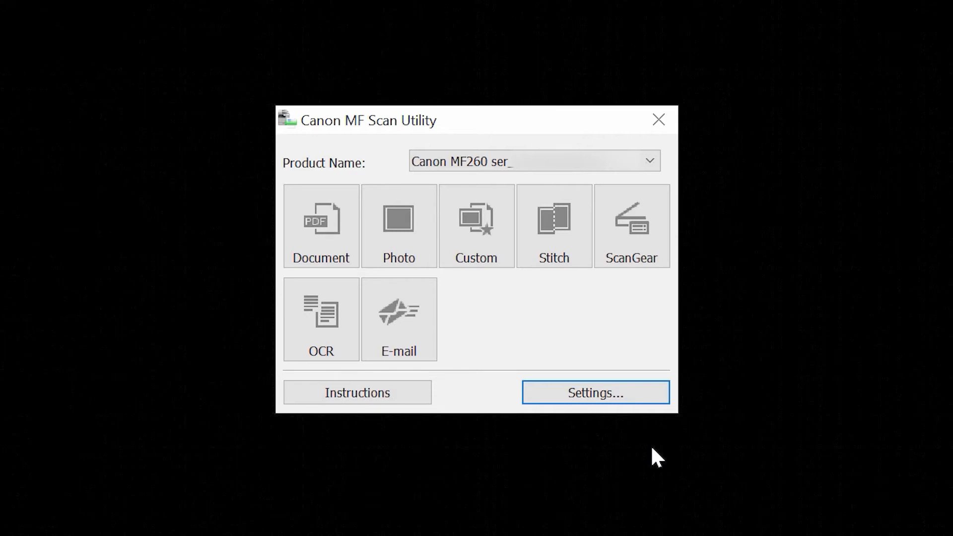
click(476, 225)
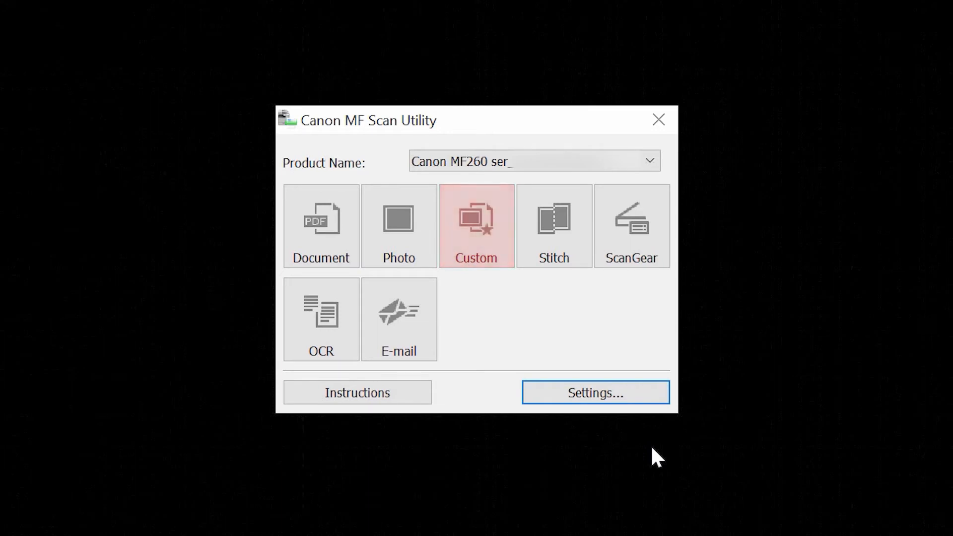
click(553, 226)
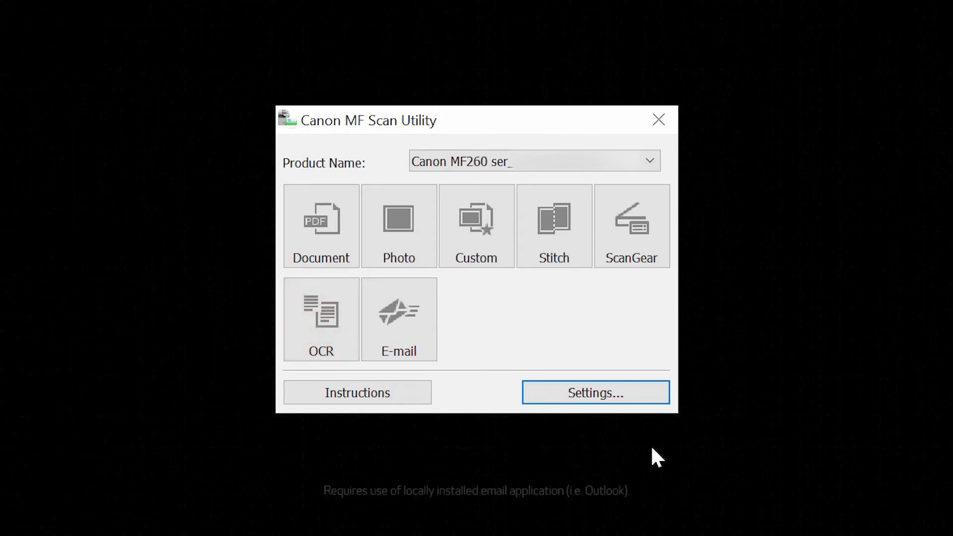
click(398, 319)
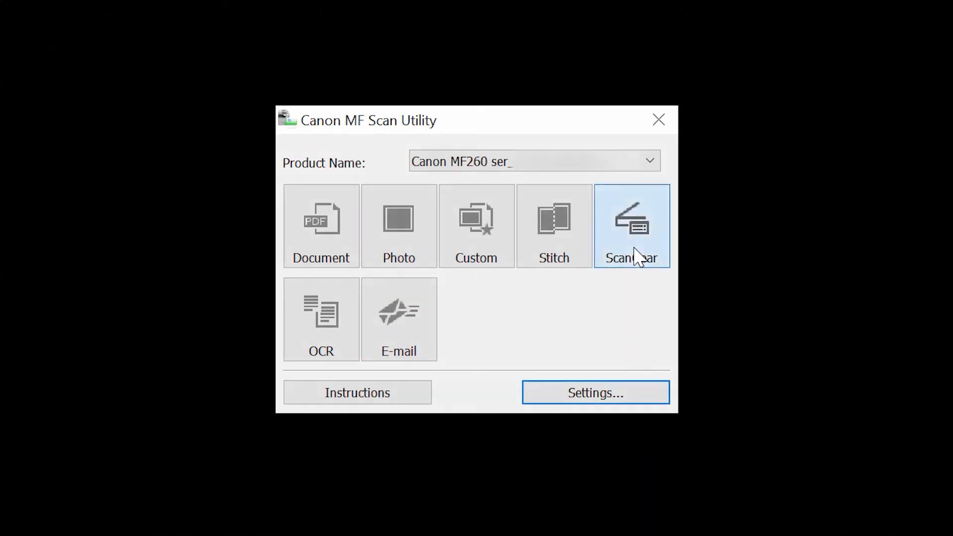
- Open the Document Scan Settings dialog from the MF Scan Utility main window
click(631, 226)
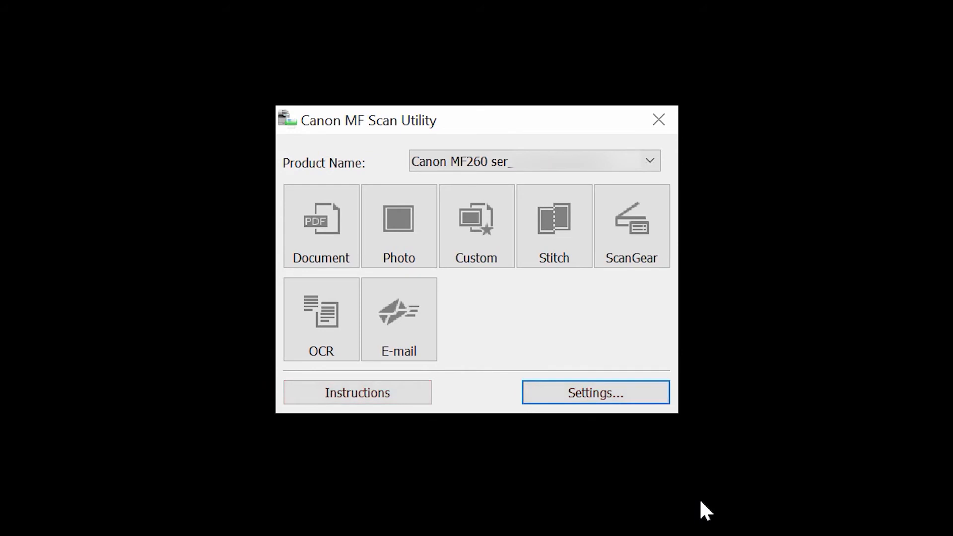
mouse_move(637, 431)
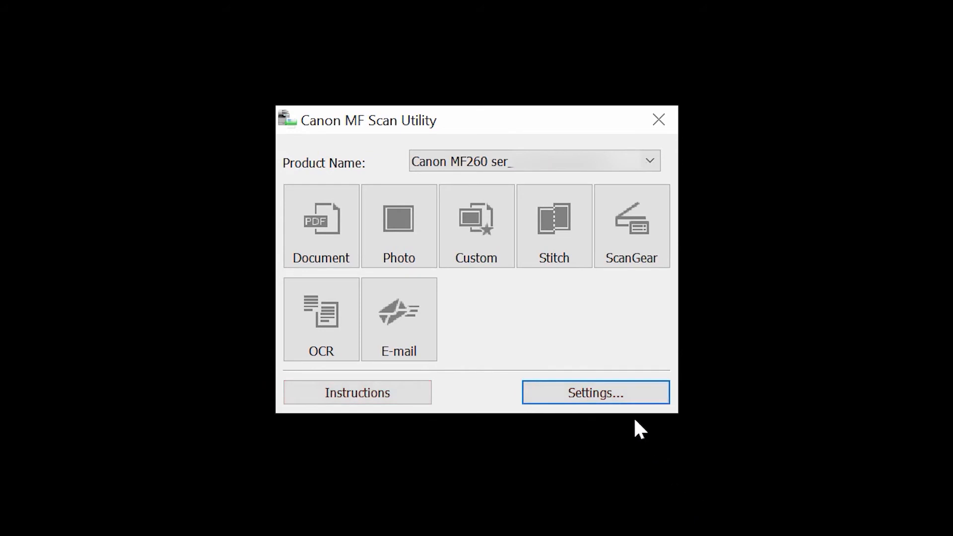
click(595, 392)
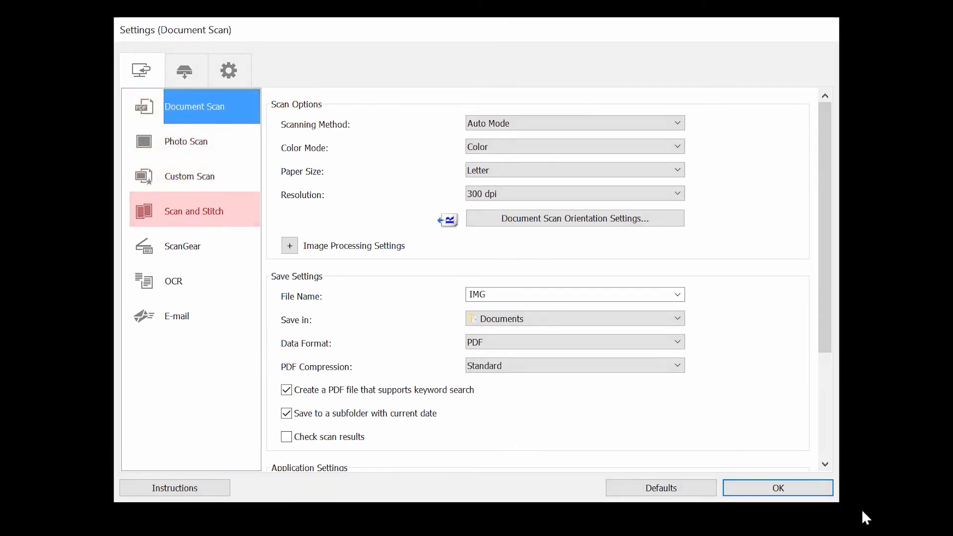
- Set the Documents folder as the save destination for document scans
click(176, 316)
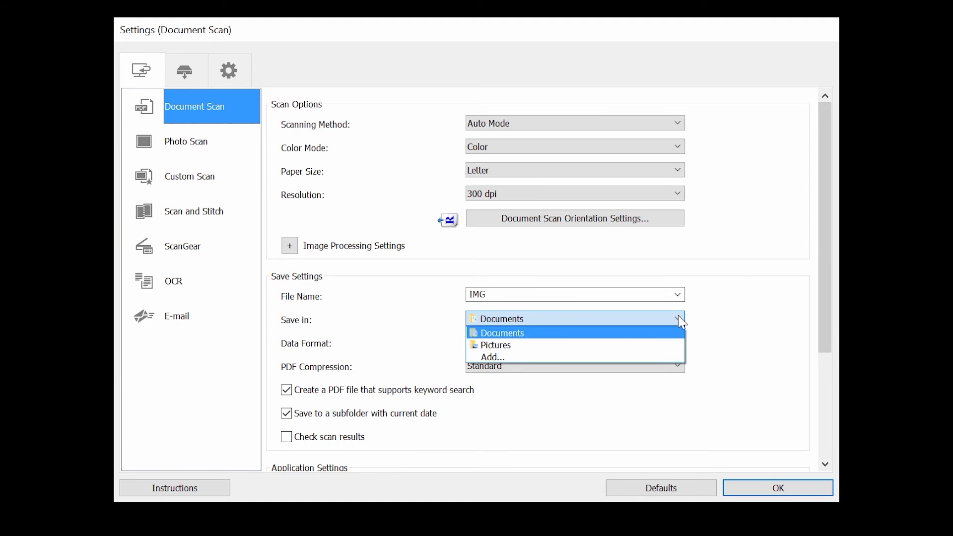
mouse_move(677, 356)
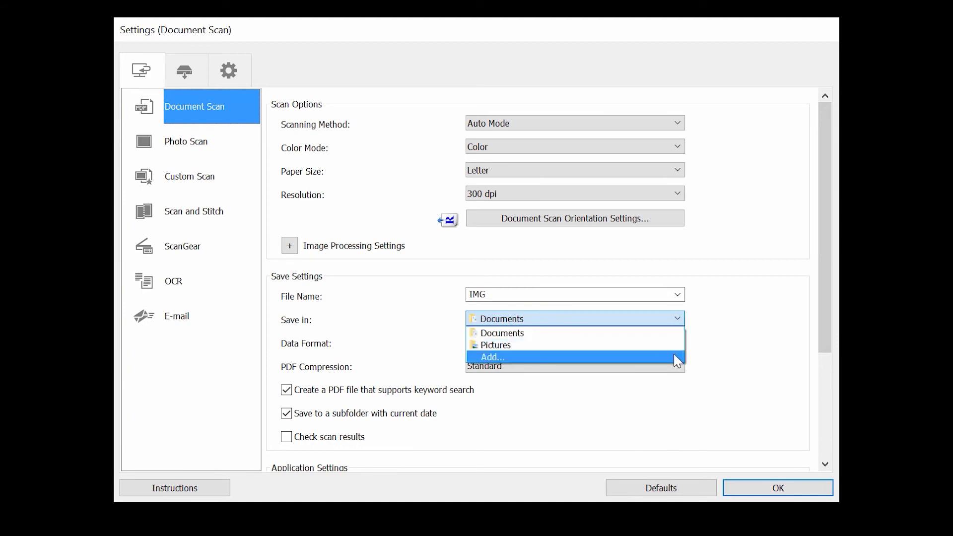
click(492, 357)
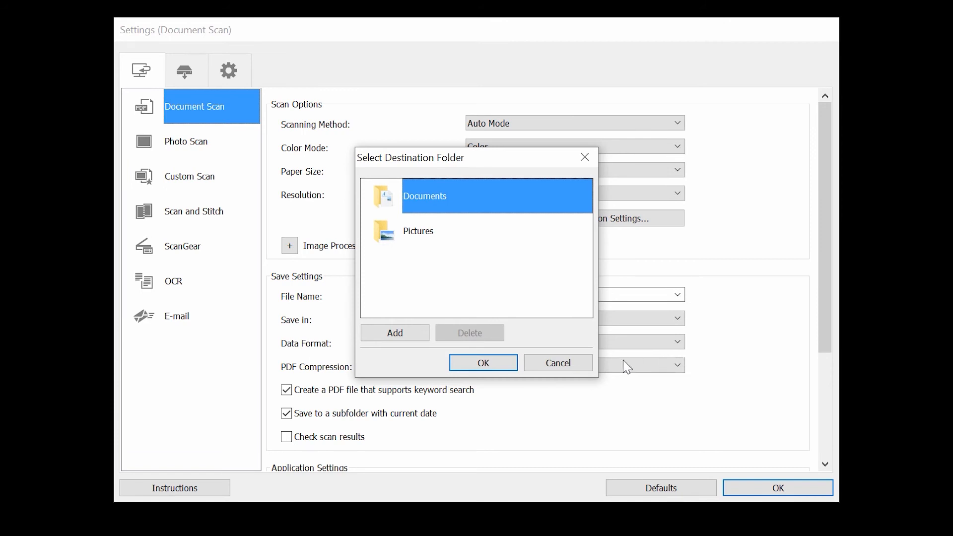
click(482, 363)
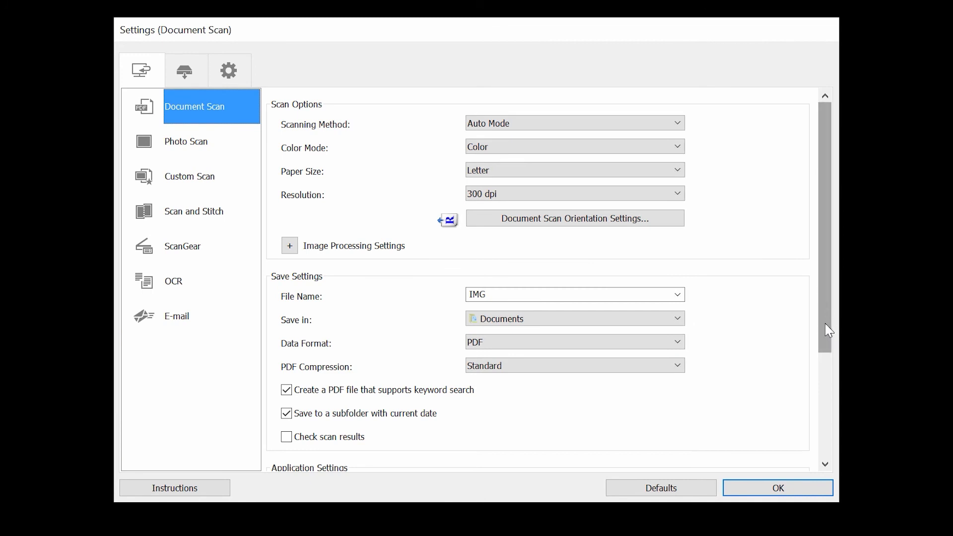
- Apply the scan settings with OK and start a Document scan
scroll(down, 3)
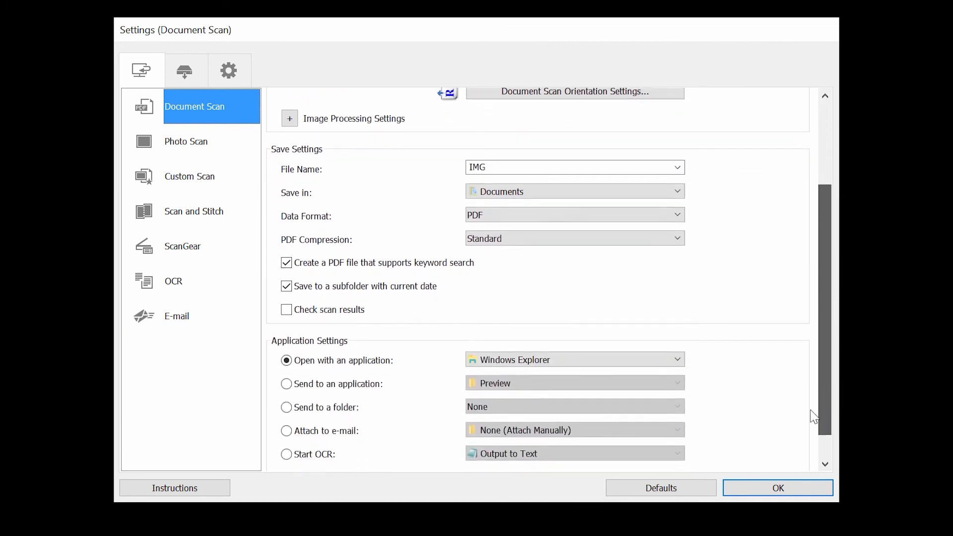
scroll(down, 3)
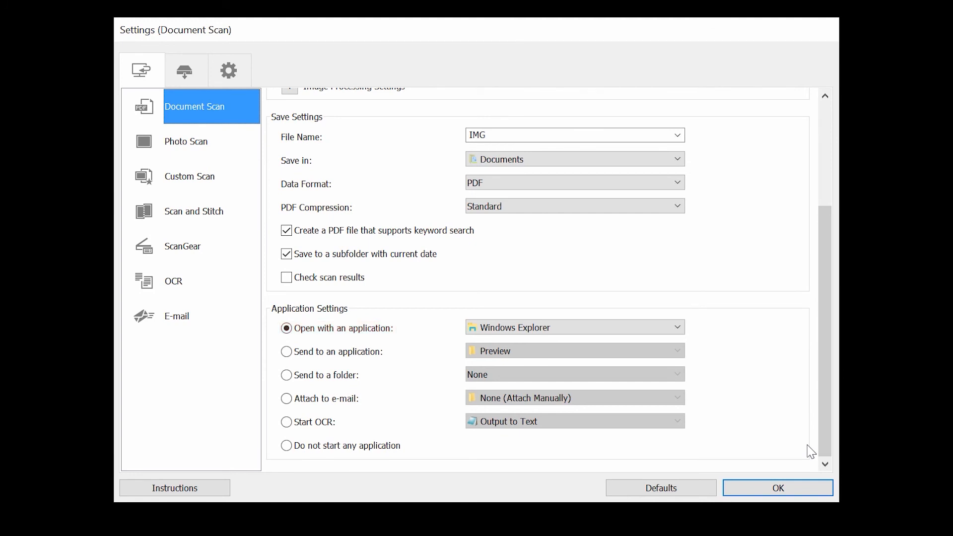
mouse_move(803, 478)
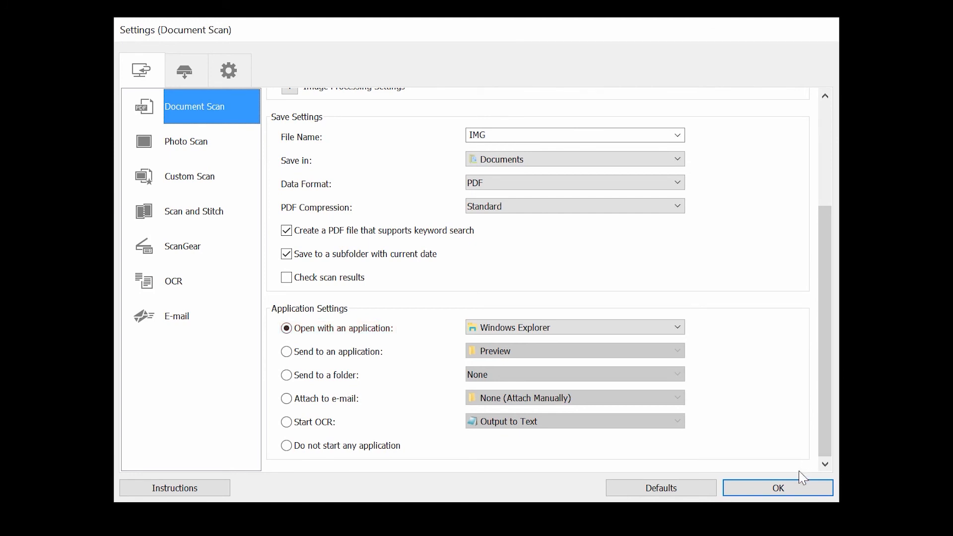
click(777, 488)
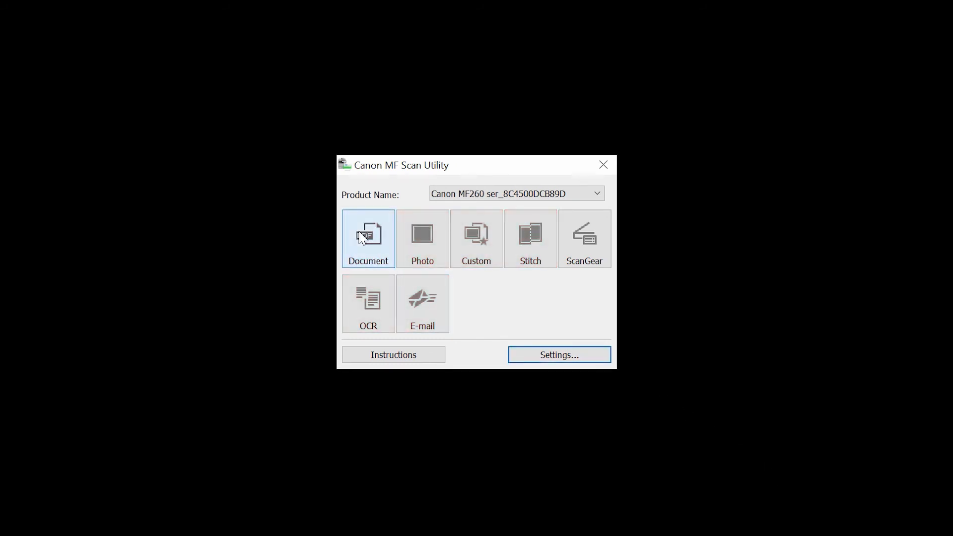
click(368, 238)
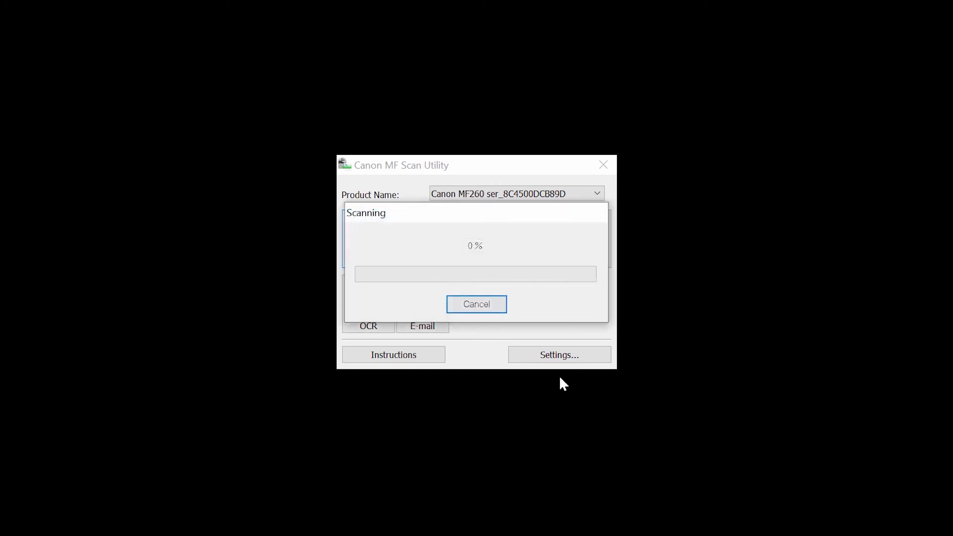